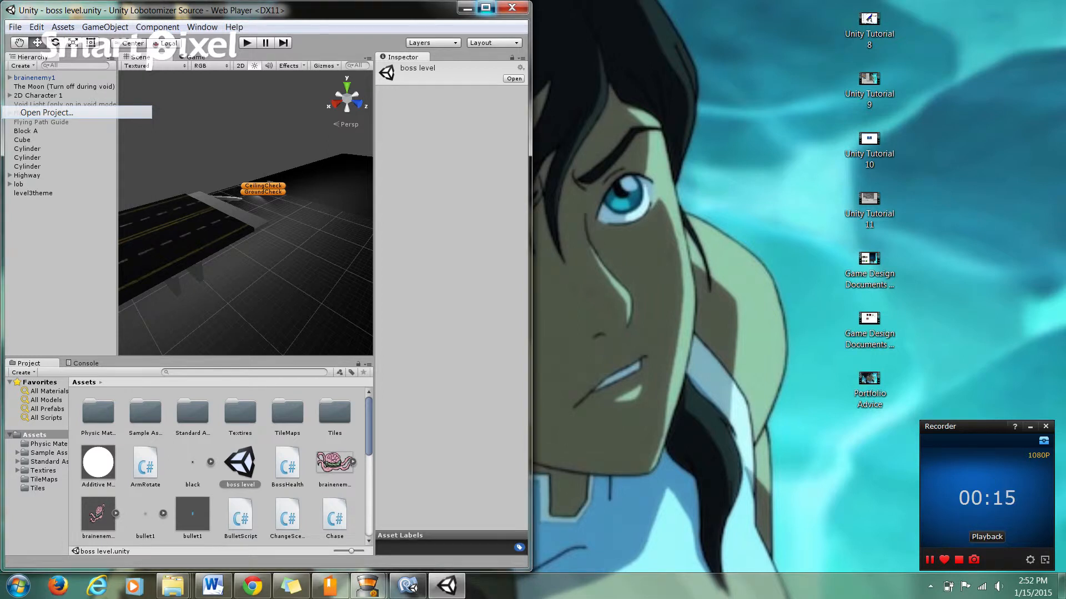
Maximize the Unity editor and start Play mode to reach the BEGIN/EXIT title menu.
click(499, 10)
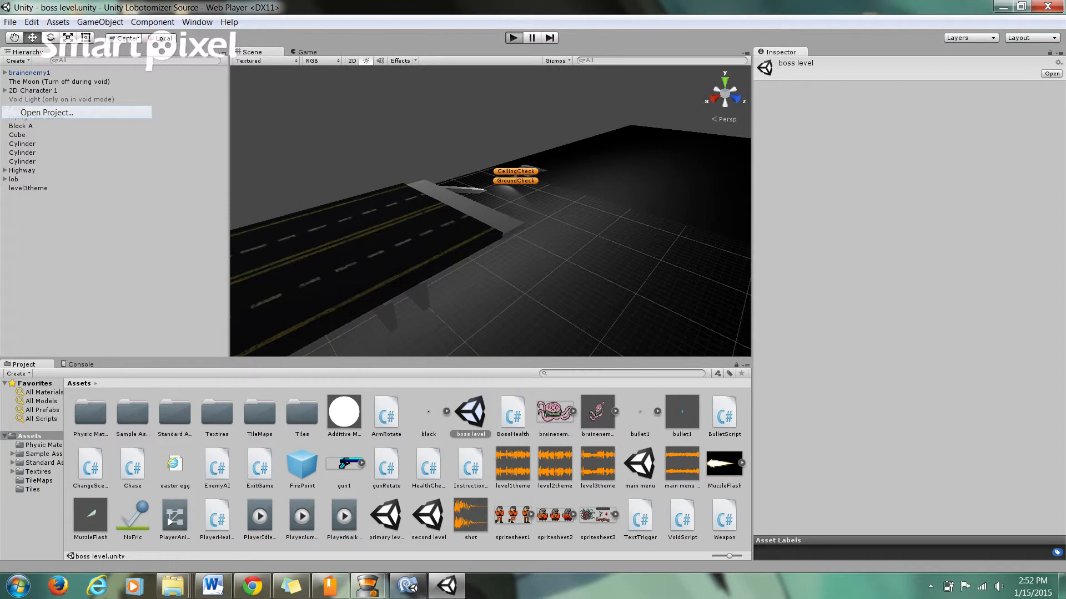
click(513, 38)
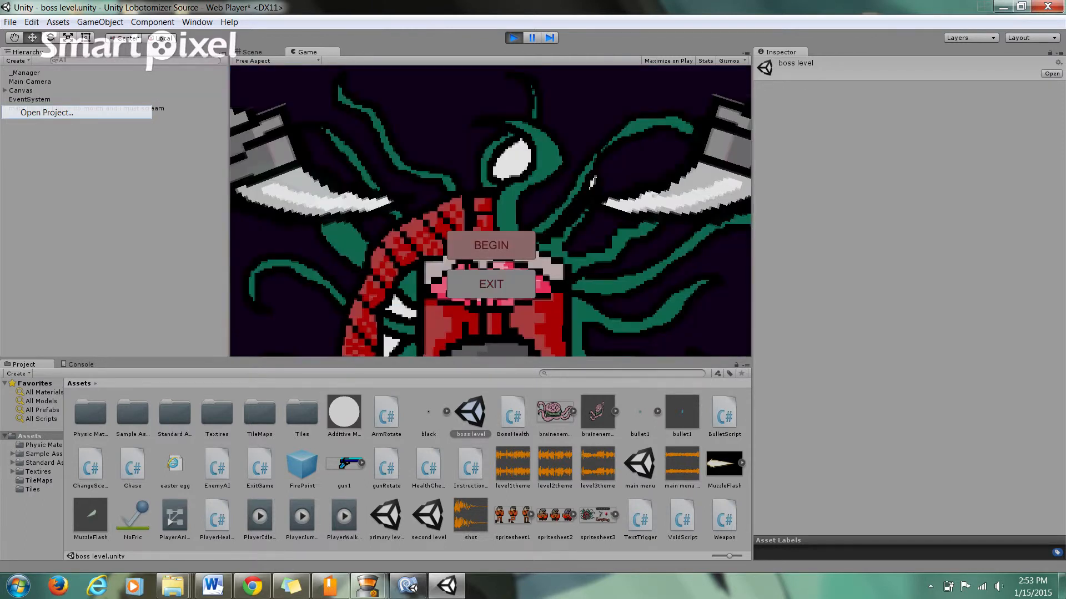
click(489, 245)
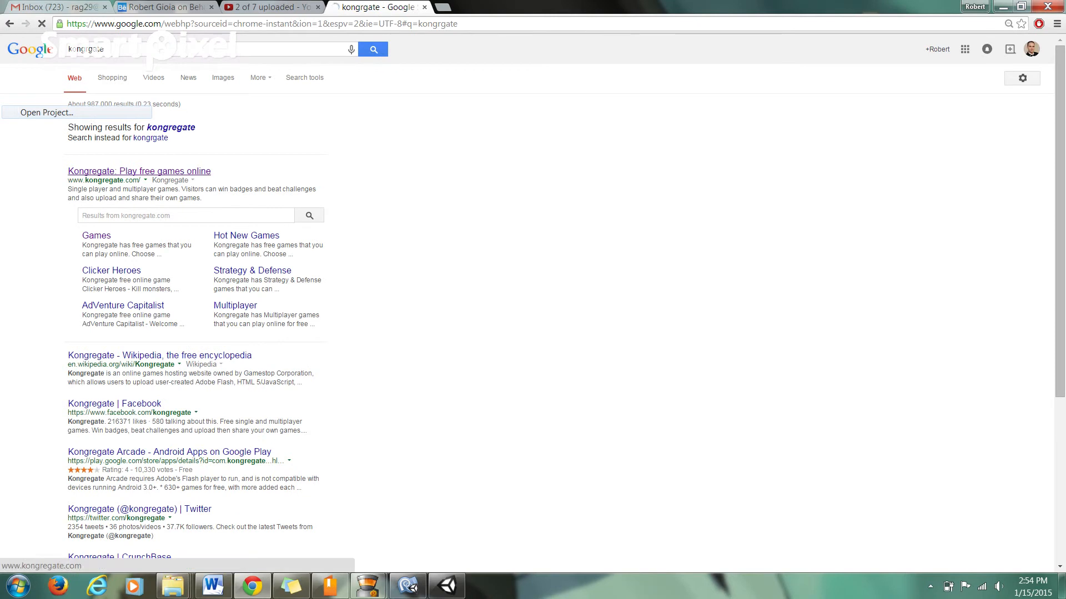
Load the Kongregate home page from the Google results and browse its game listings.
click(138, 171)
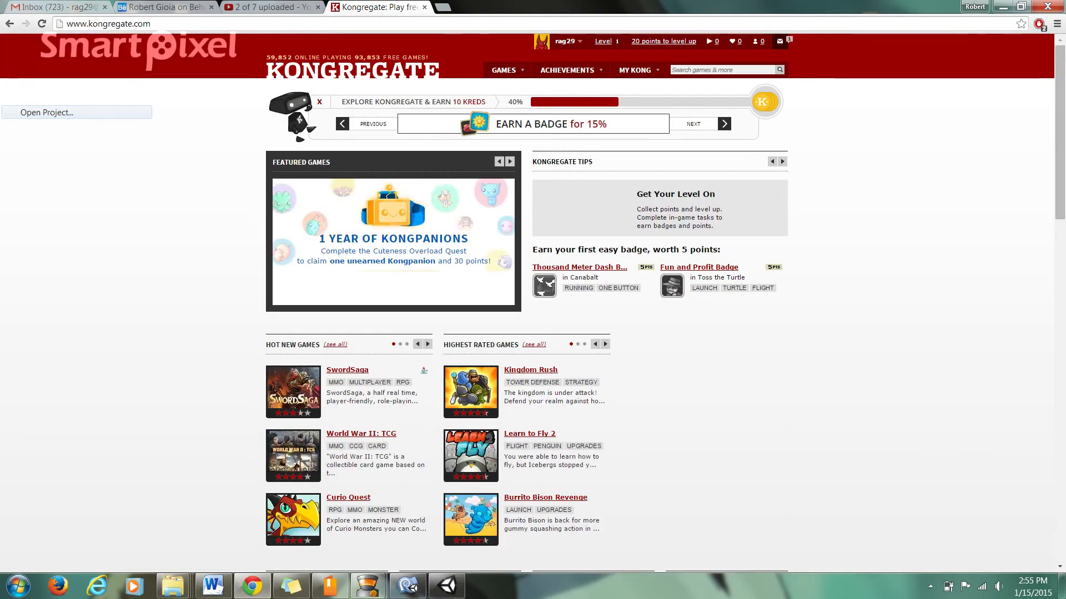
scroll(down, 3)
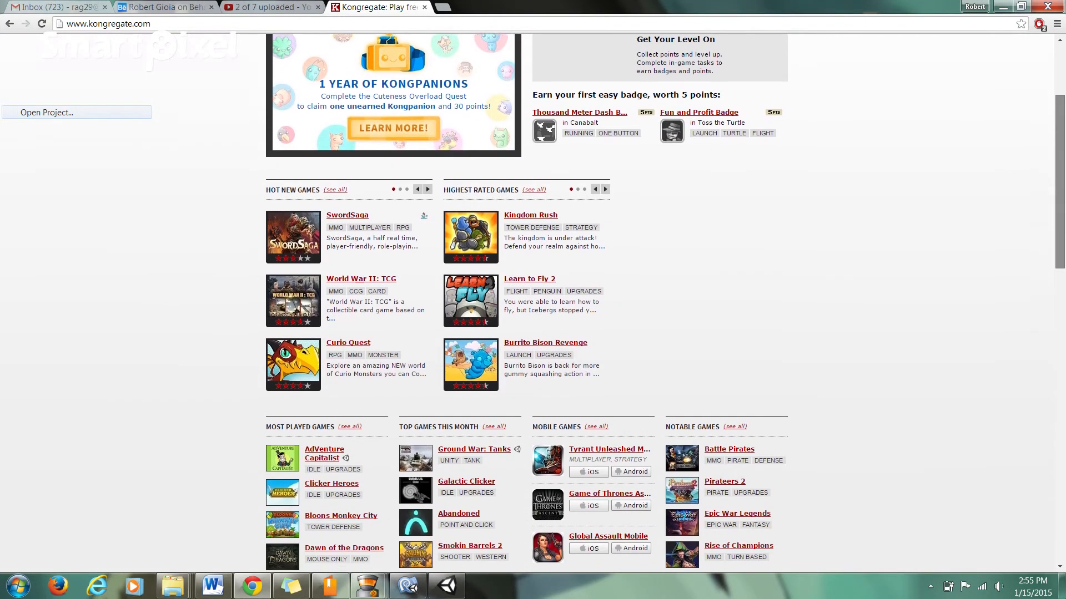
scroll(down, 3)
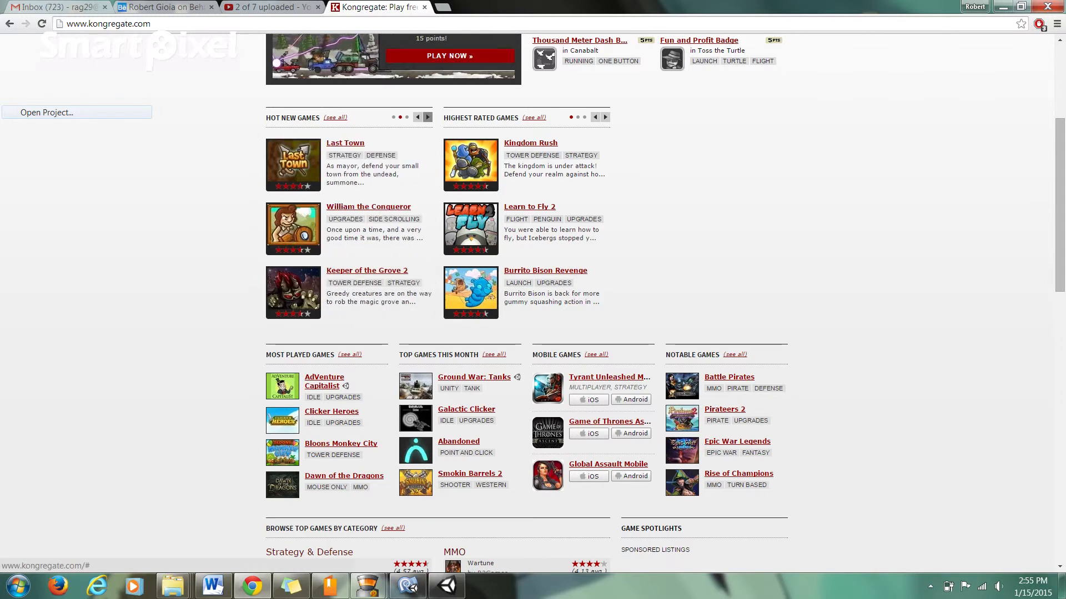
click(427, 116)
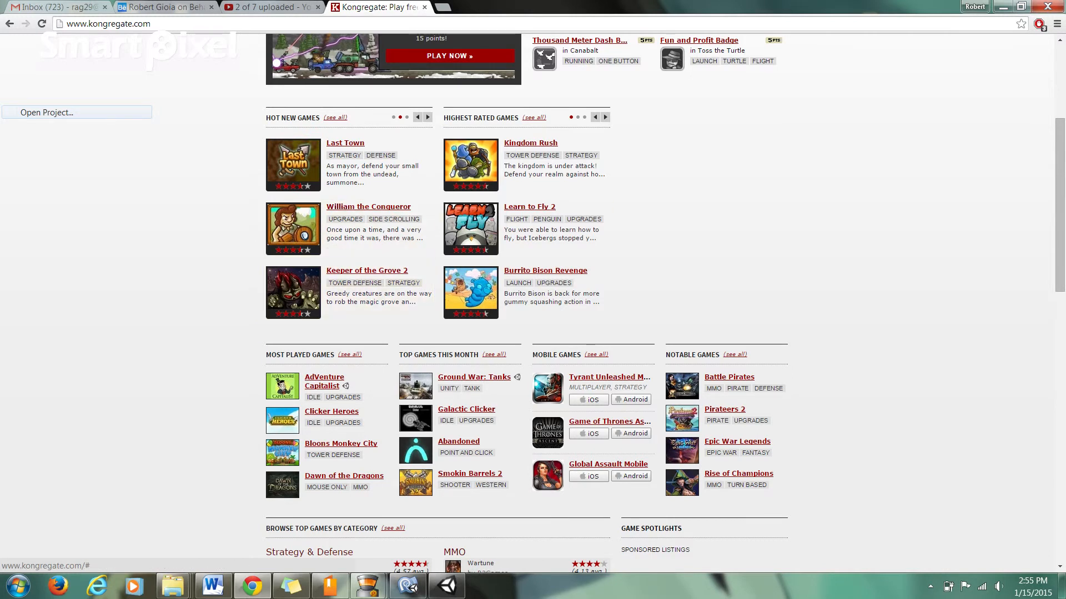
Scroll back to the top of Kongregate and head to the signed-in account's profile.
scroll(down, 3)
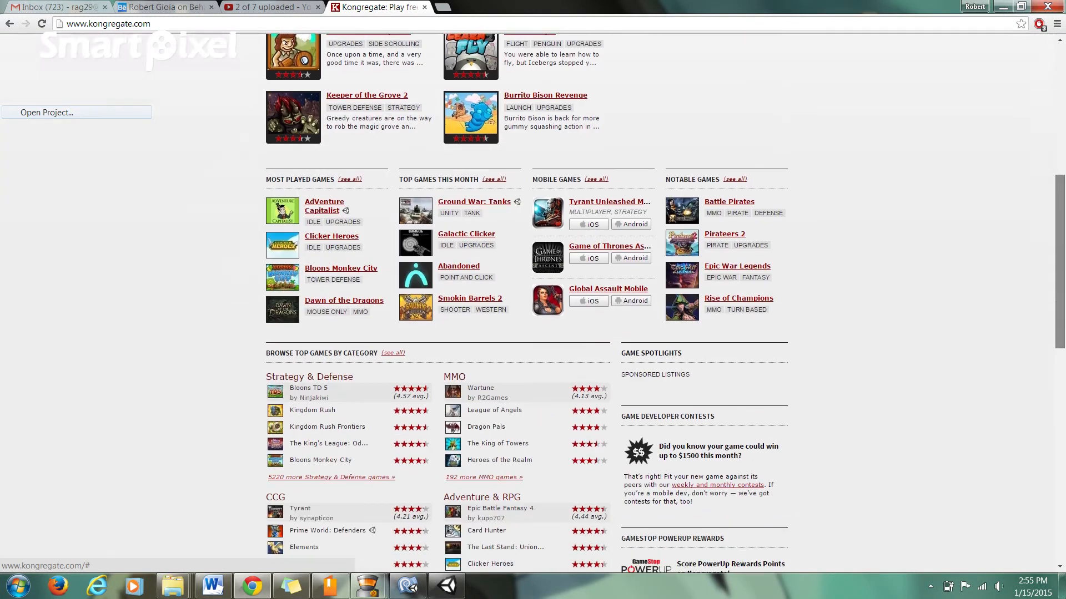
scroll(up, 3)
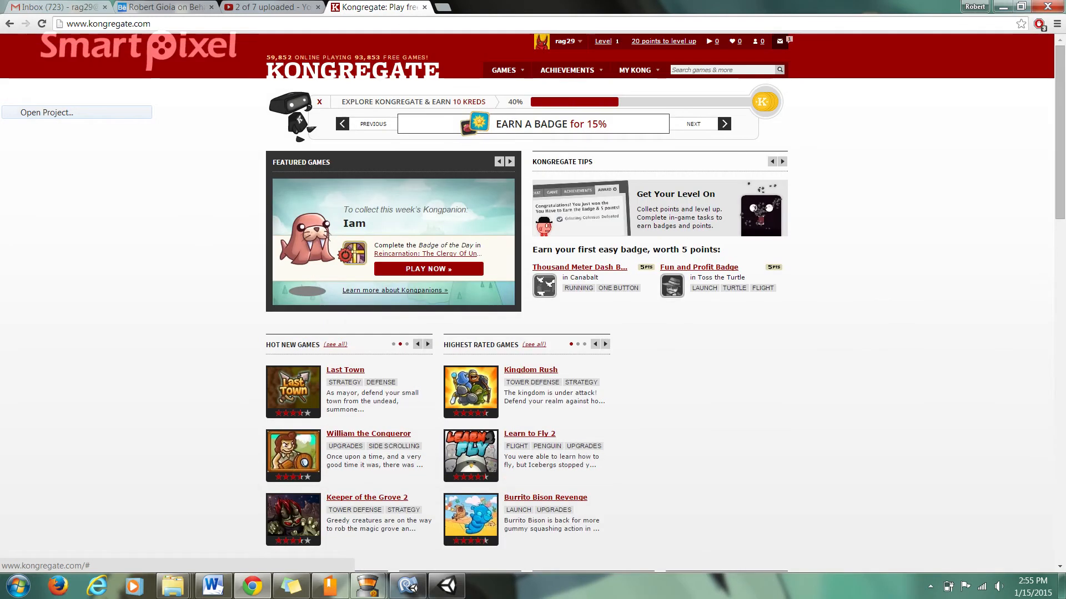
click(566, 41)
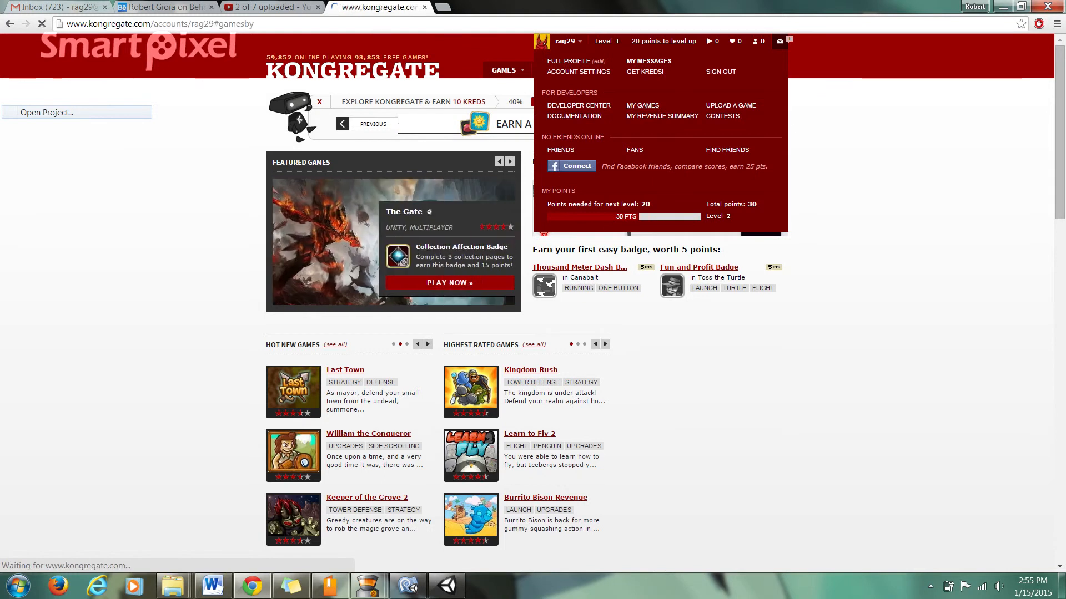
View the Kongregate profile, visit the Area 51 game page, then move to the Behance portfolio.
click(569, 61)
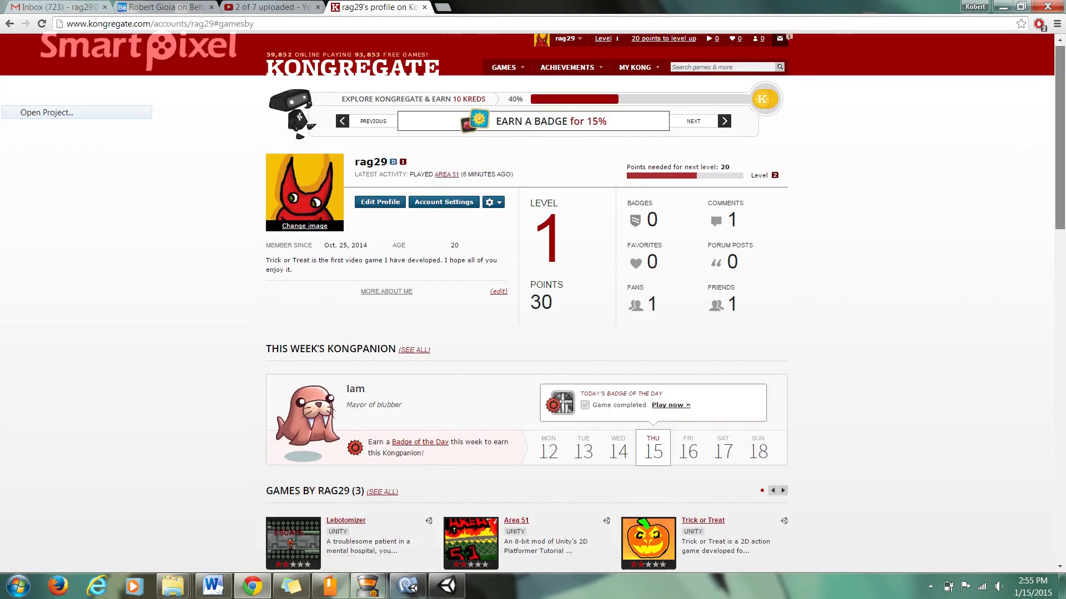
scroll(down, 3)
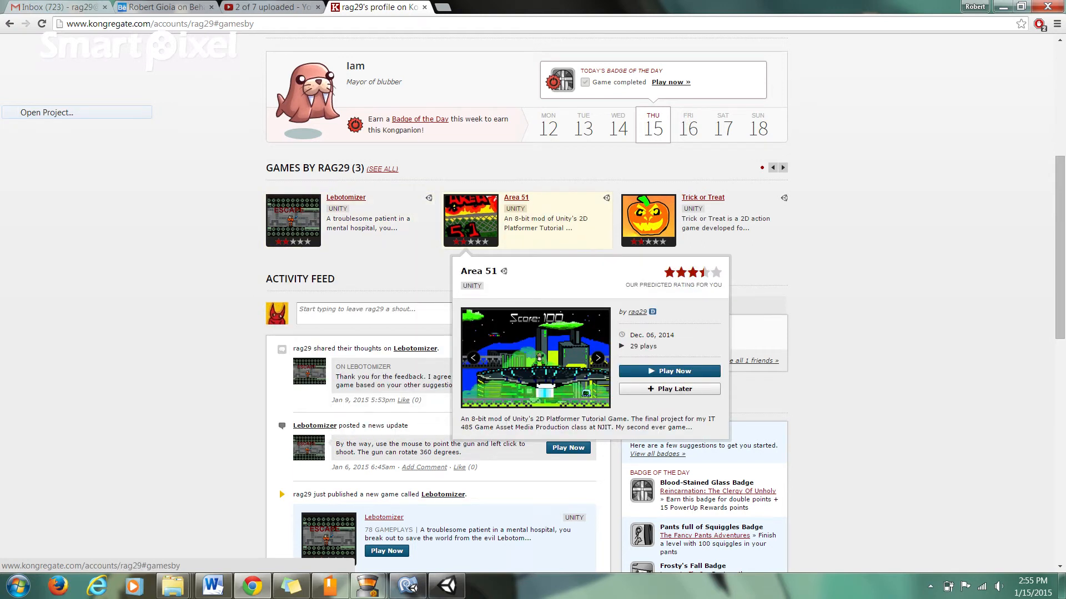
click(669, 371)
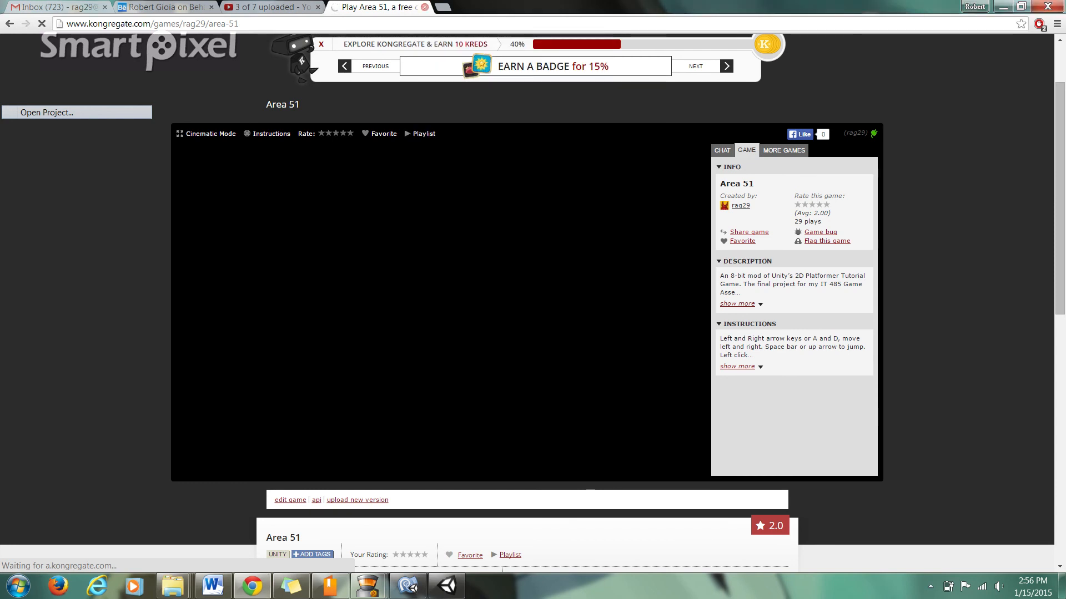
click(163, 8)
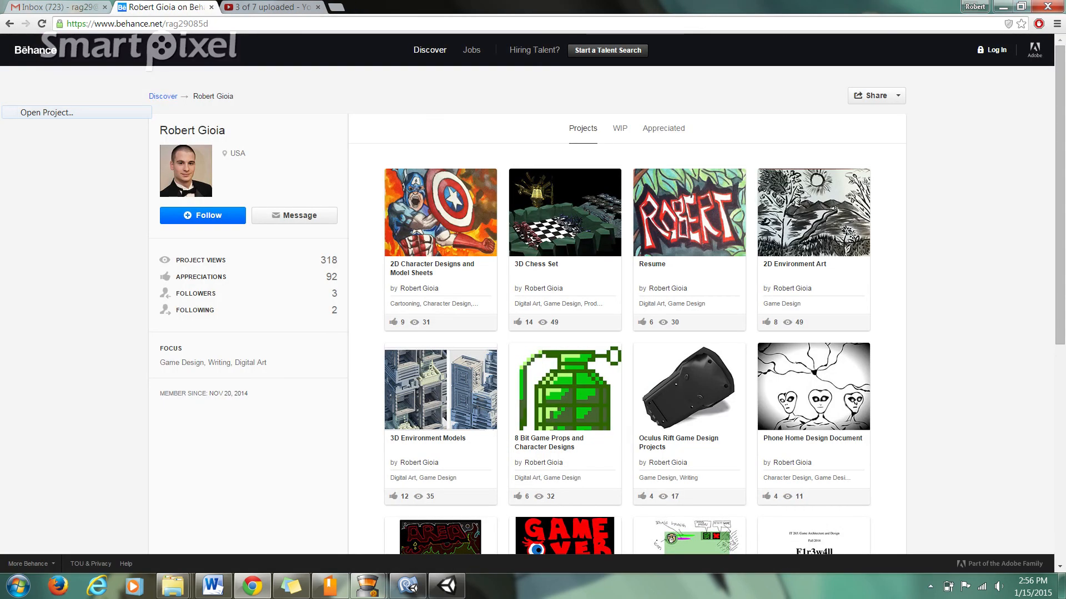